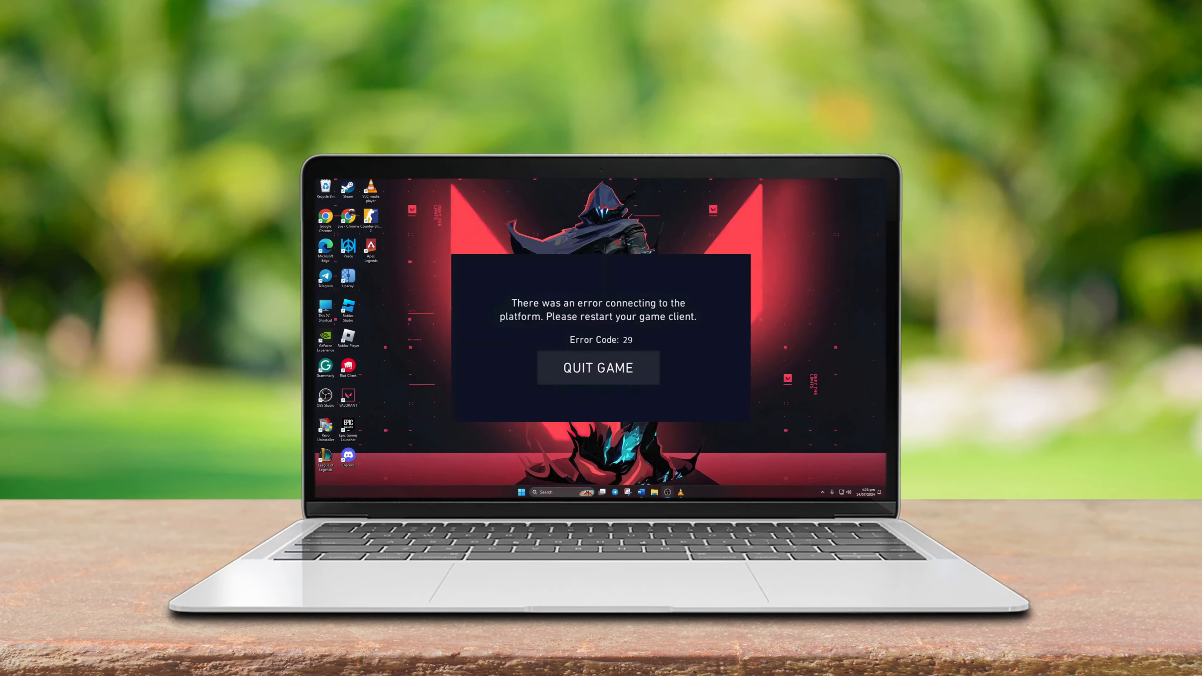
Find the vgc service in Services and bring up its properties
{"action": "left_click", "coordinate": [597, 368]}
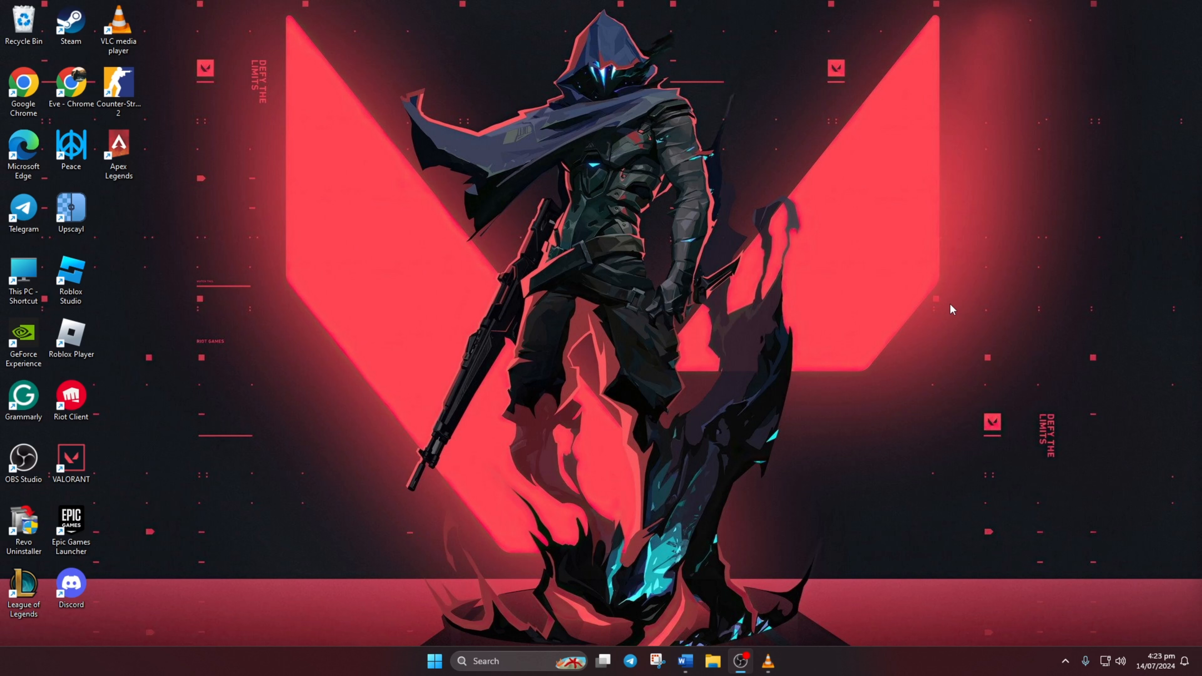
{"action": "mouse_move", "coordinate": [639, 308]}
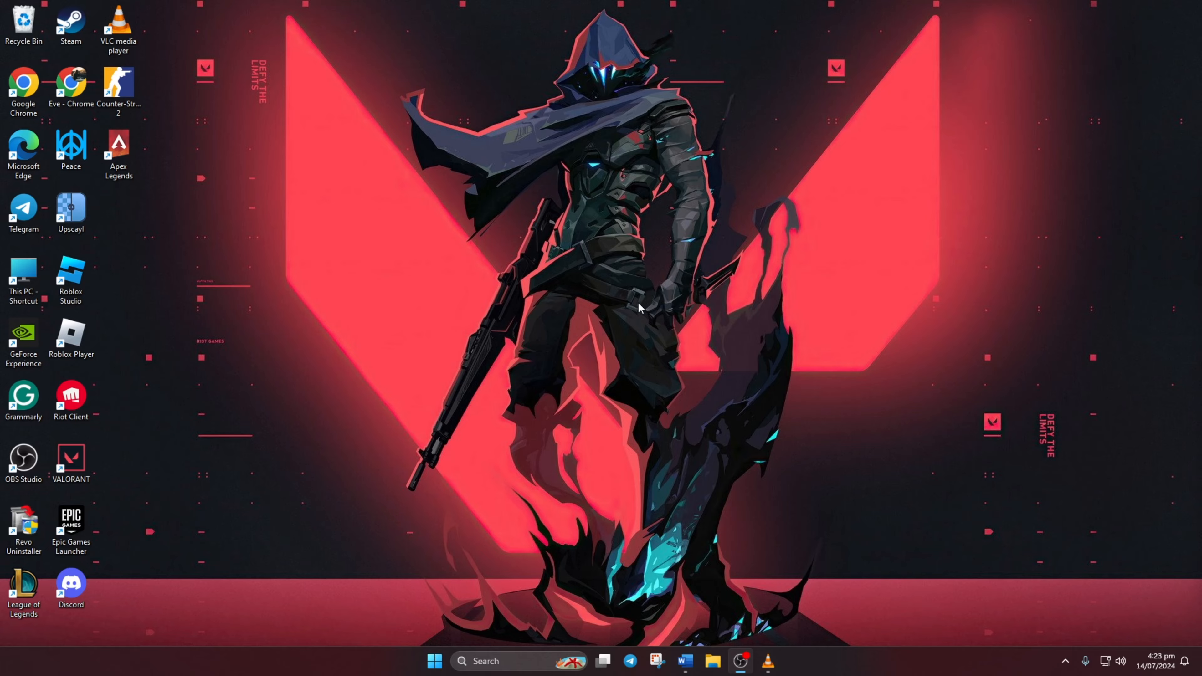
{"action": "type", "text": "services"}
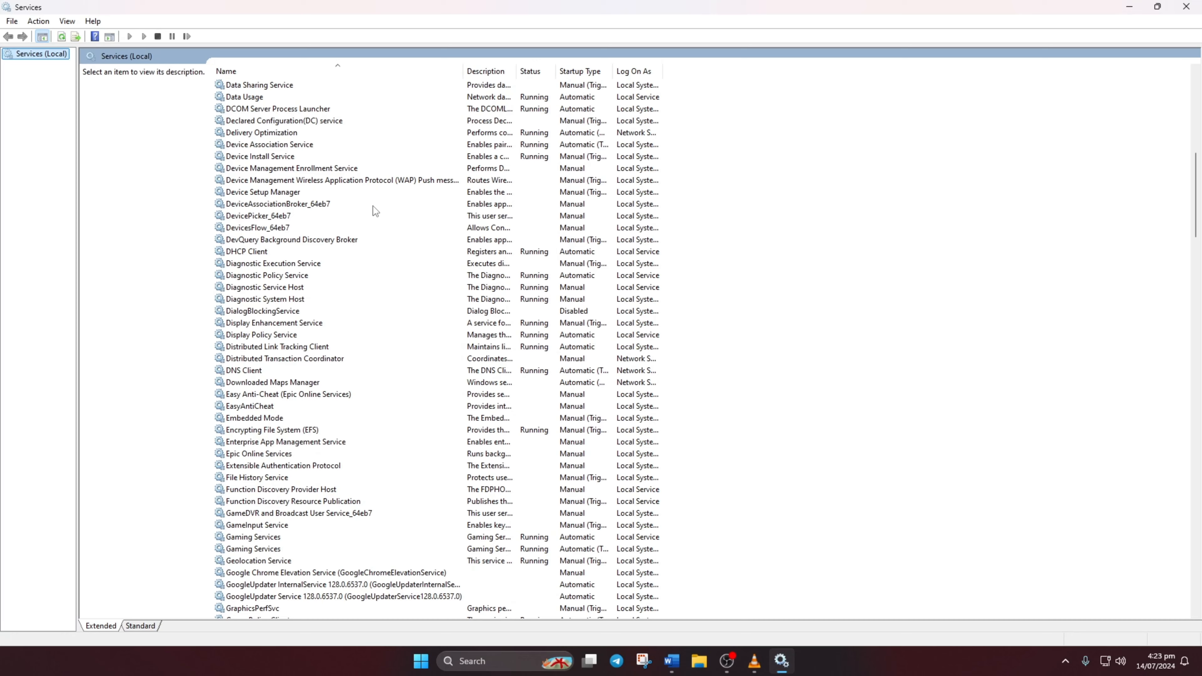
{"action": "scroll", "scroll_direction": "down", "scroll_amount": 3}
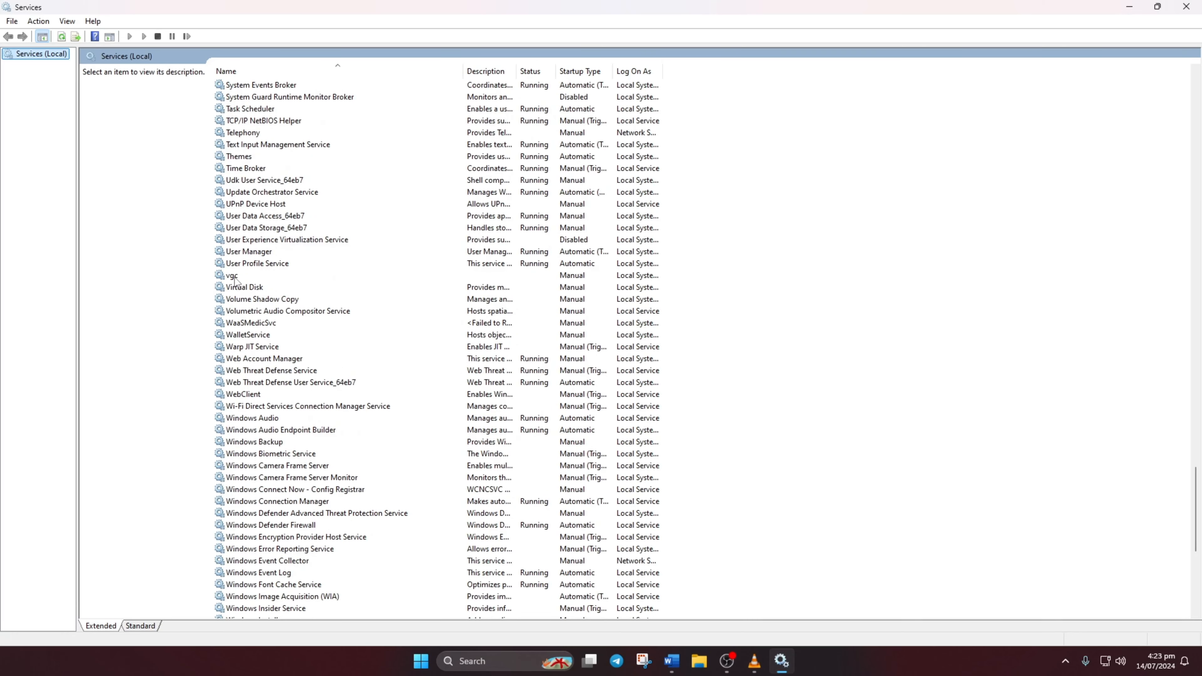
{"action": "double_click", "coordinate": [232, 274]}
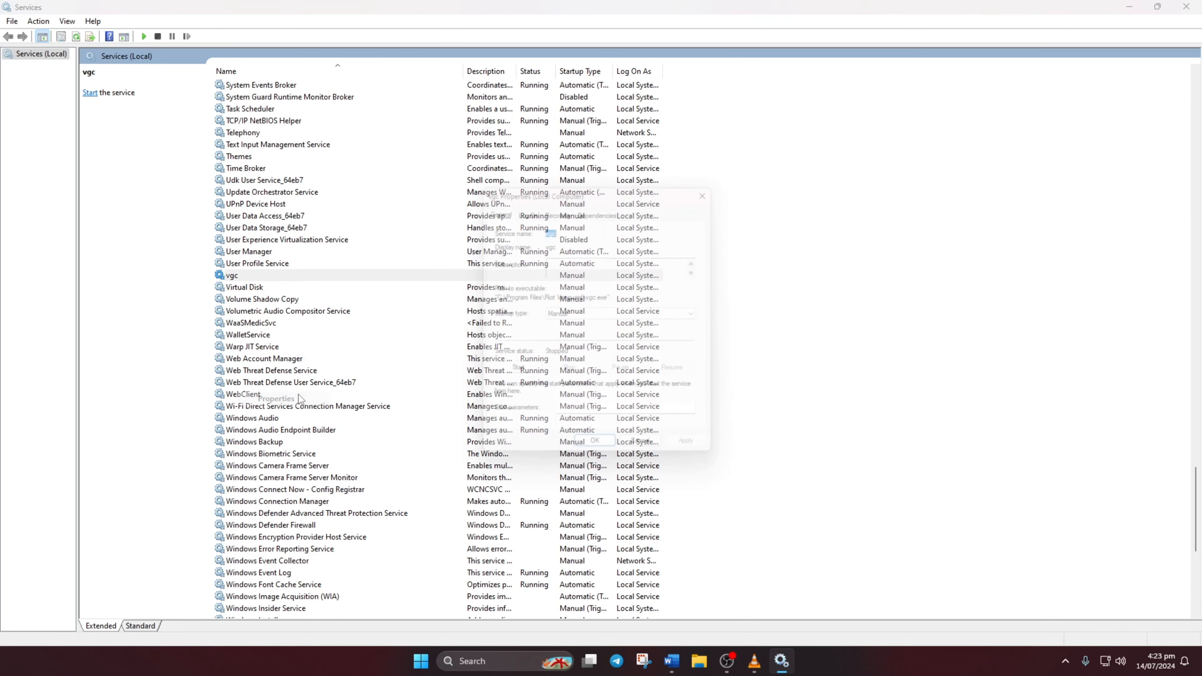
Set vgc's startup type to Automatic and start the service
{"action": "left_click", "coordinate": [702, 314]}
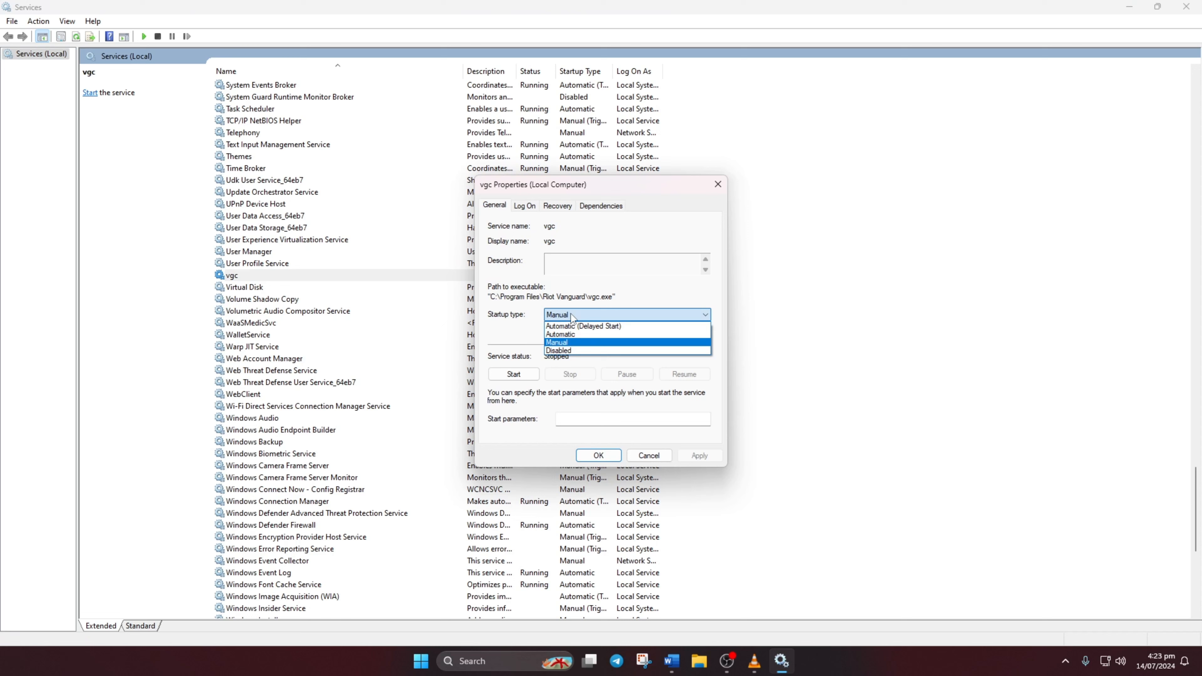
{"action": "left_click", "coordinate": [561, 334]}
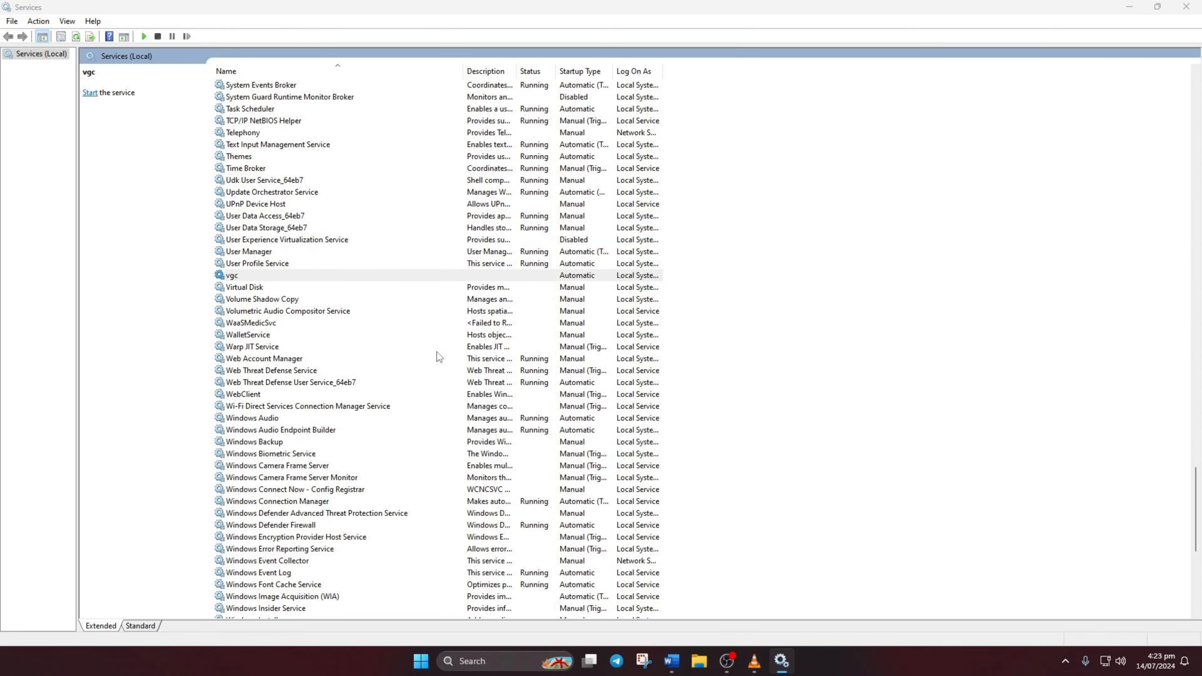
{"action": "mouse_move", "coordinate": [364, 324]}
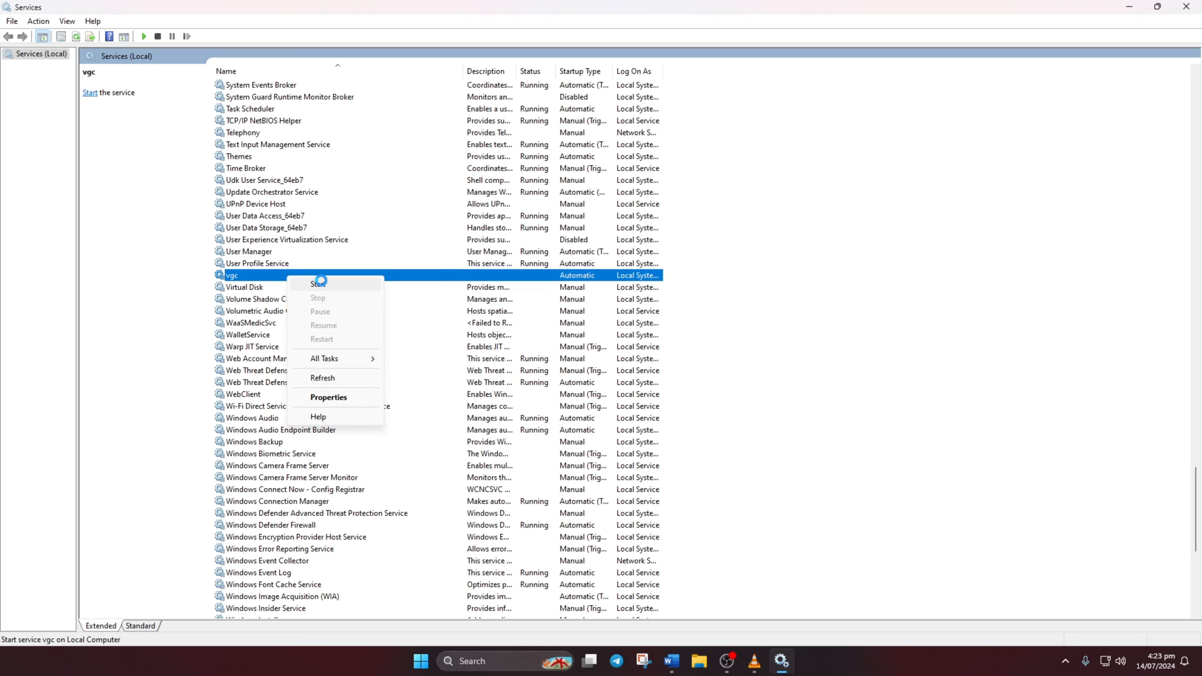
{"action": "left_click", "coordinate": [317, 282]}
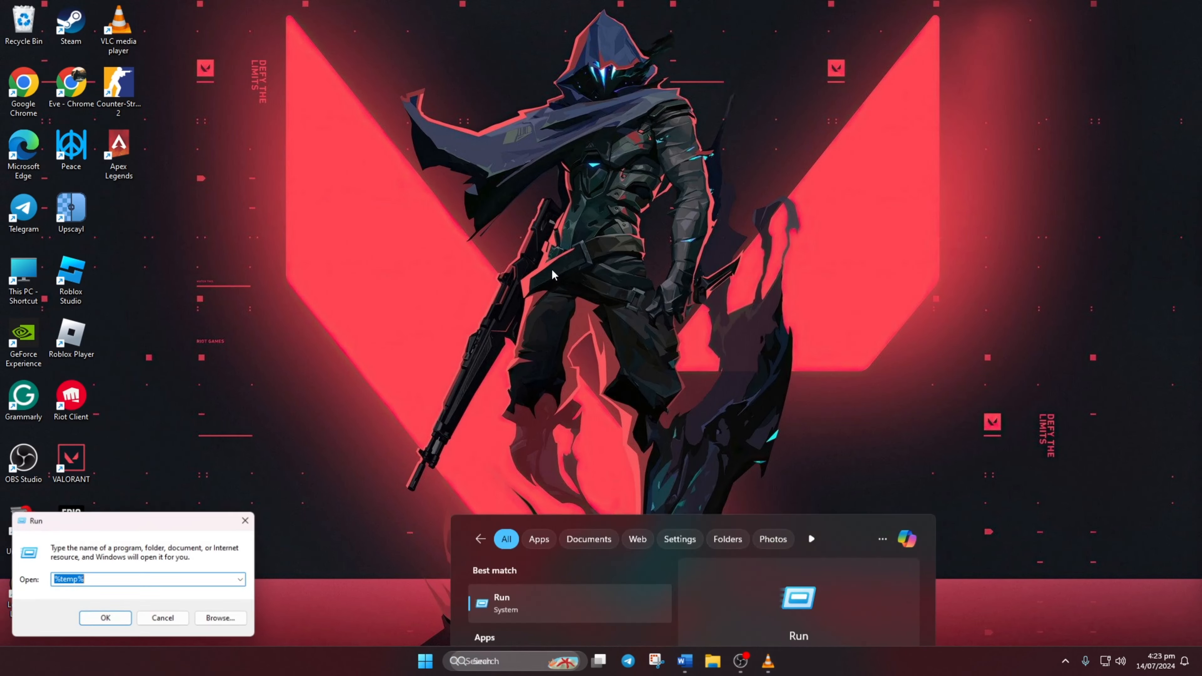
In msconfig's Services list, make sure vgc is checked as enabled
{"action": "type", "text": "msconfig"}
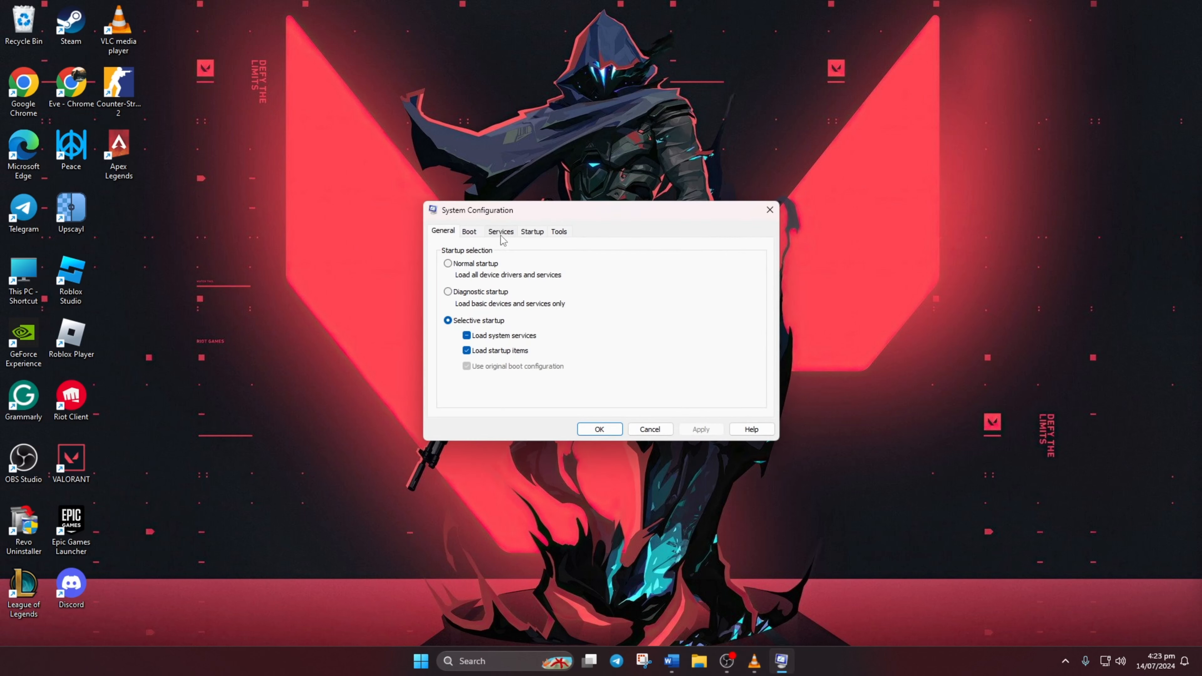
{"action": "left_click", "coordinate": [499, 231]}
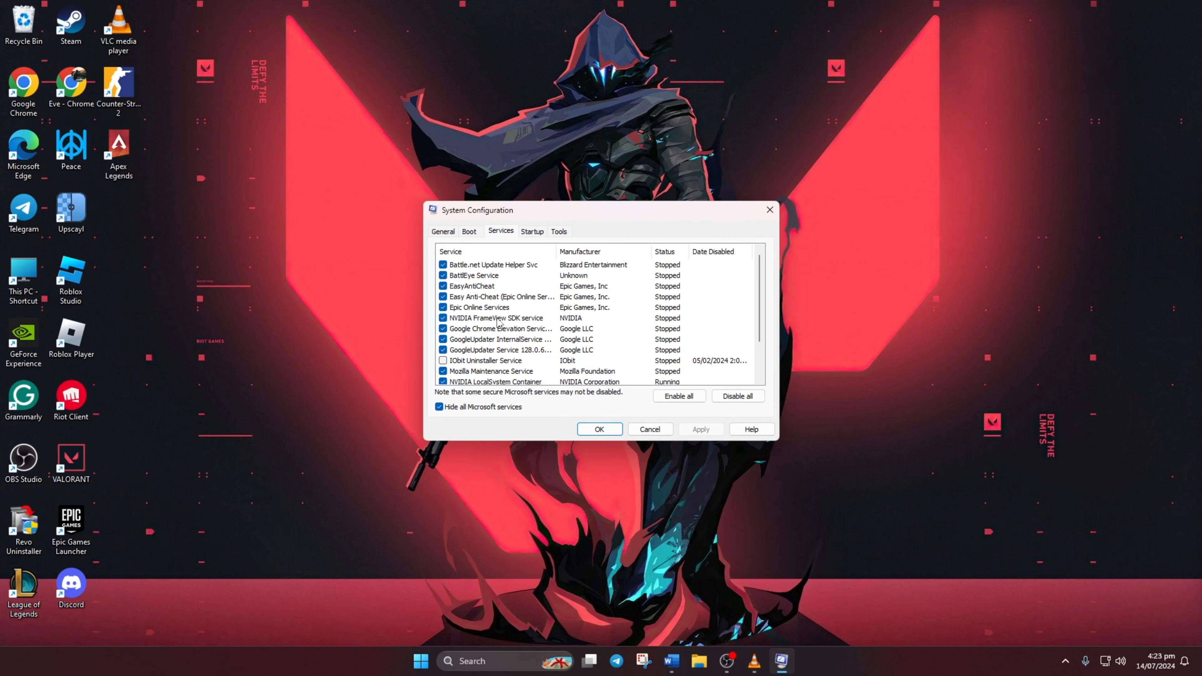
{"action": "scroll", "scroll_direction": "down", "scroll_amount": 3}
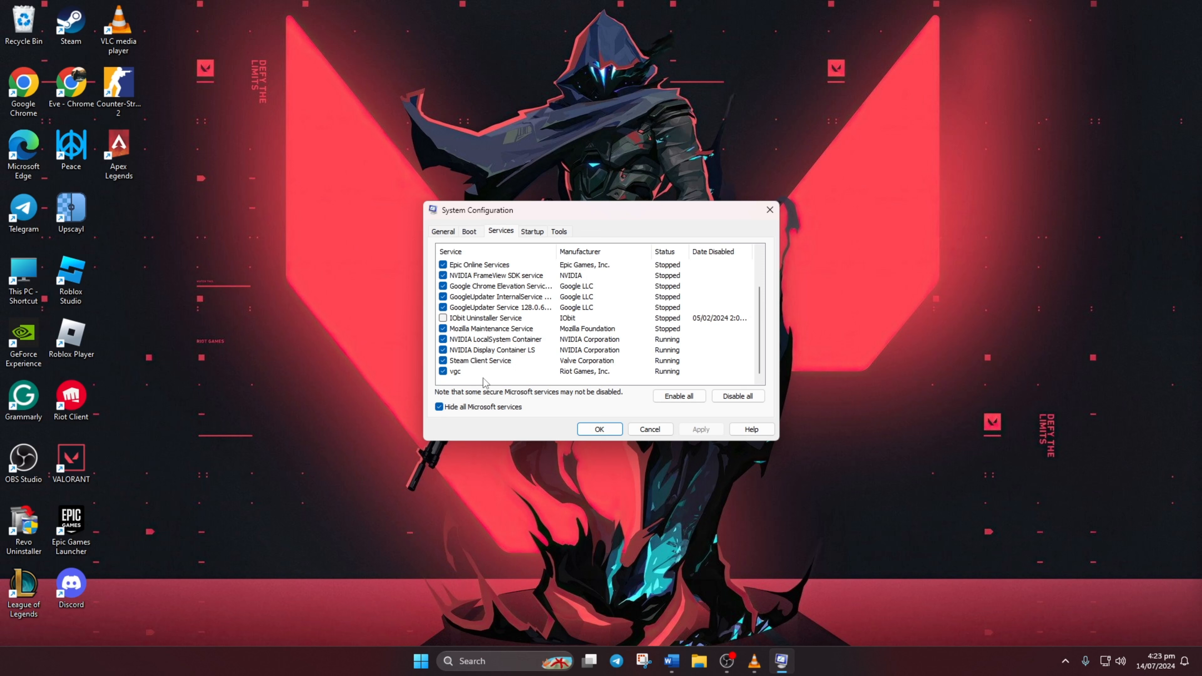
{"action": "left_click", "coordinate": [454, 371]}
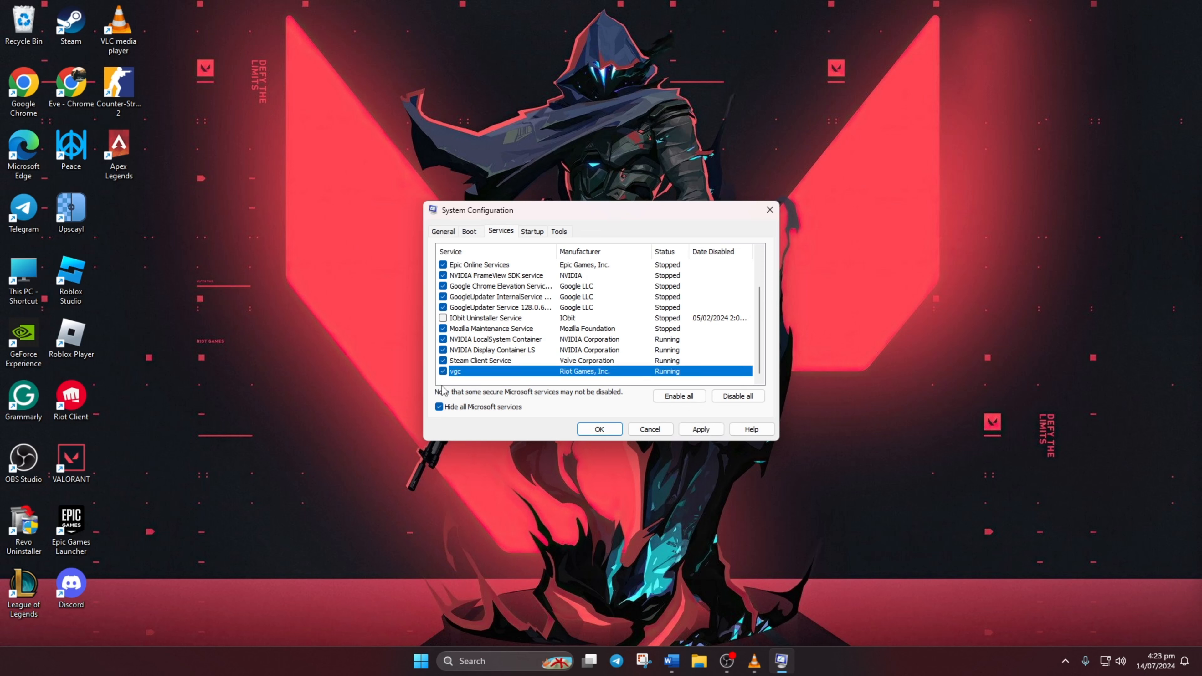
{"action": "mouse_move", "coordinate": [694, 443]}
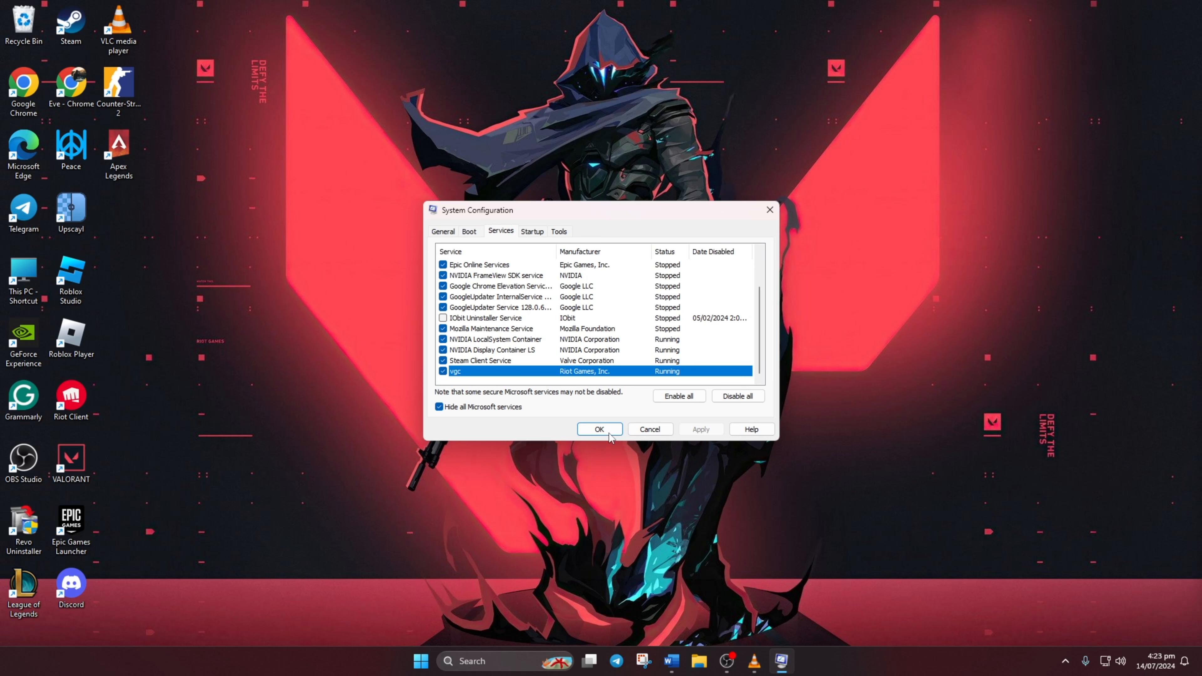
Apply the startup service settings and exit without restarting the computer
{"action": "left_click", "coordinate": [600, 429]}
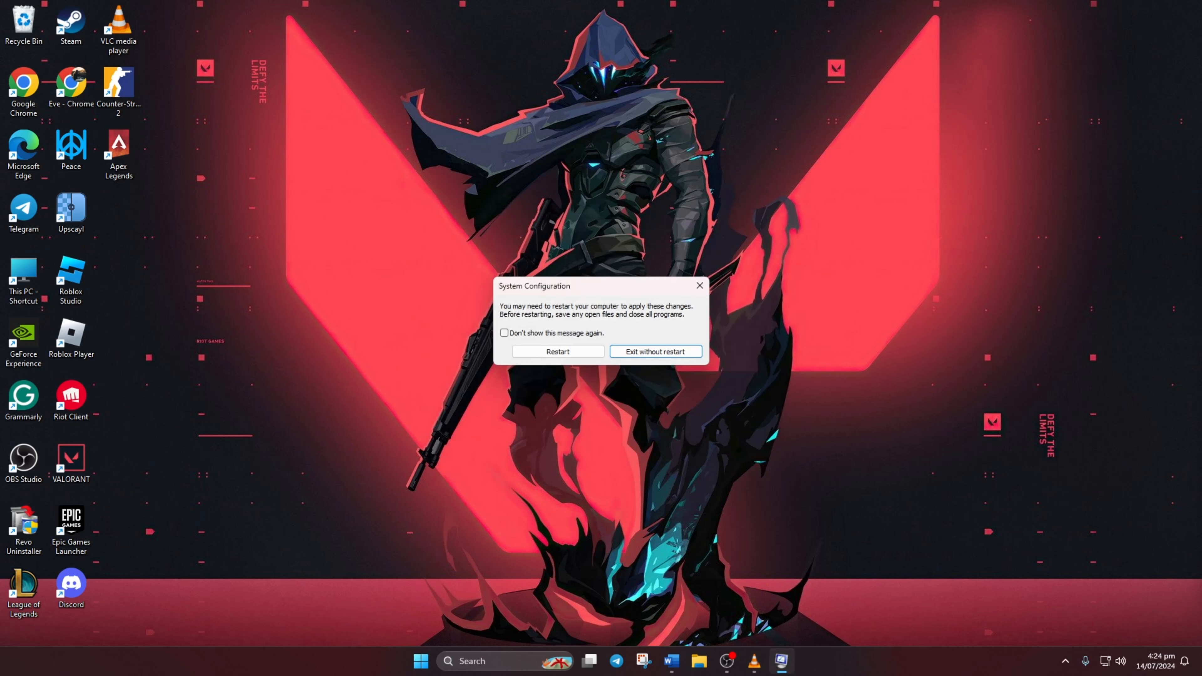
{"action": "left_click", "coordinate": [653, 351]}
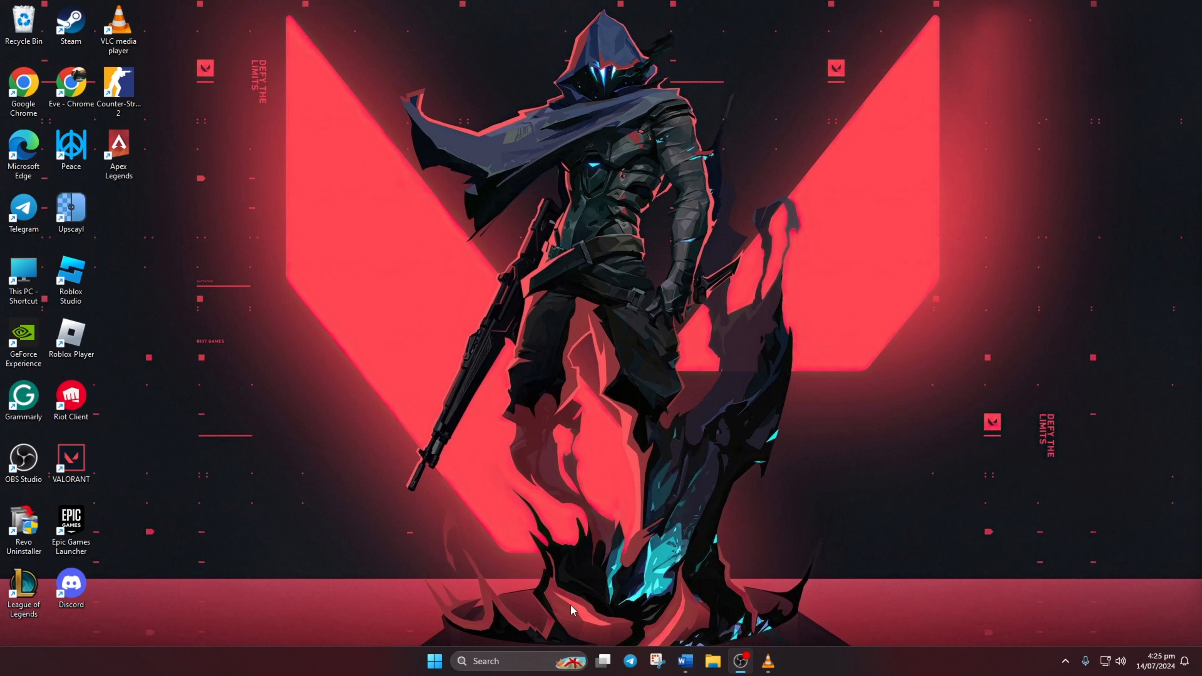
Run Command Prompt as administrator from a 'cmd' search, approving the UAC prompt
{"action": "type", "text": "cmd"}
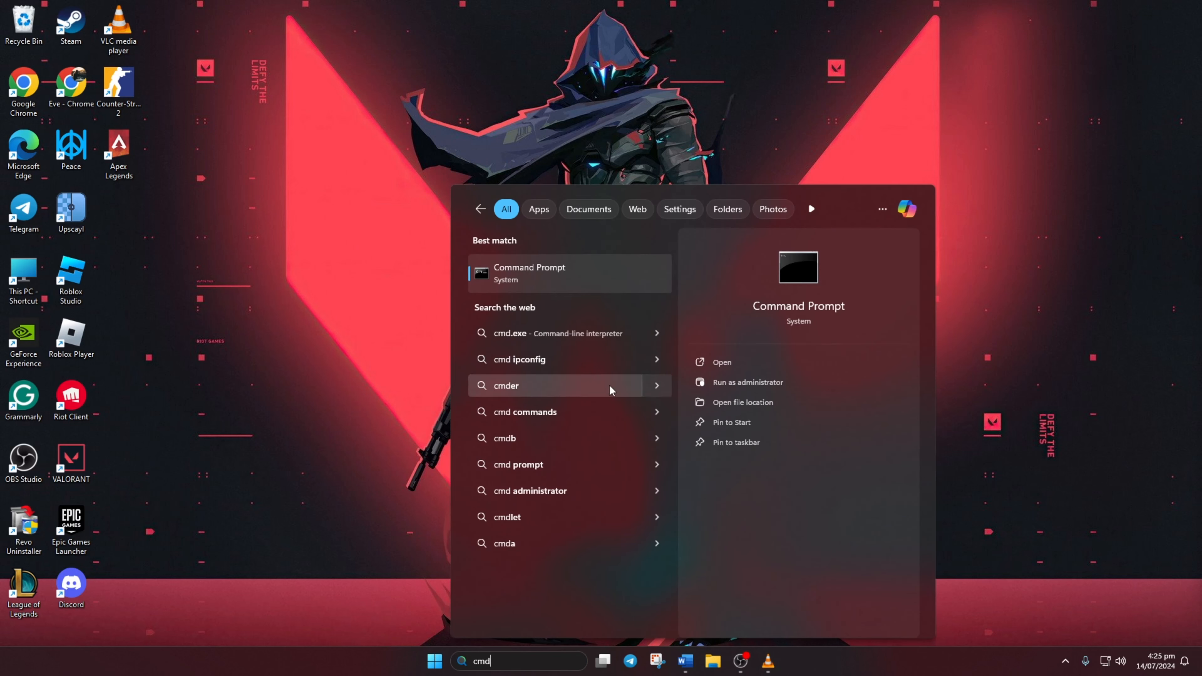
{"action": "right_click", "coordinate": [529, 272]}
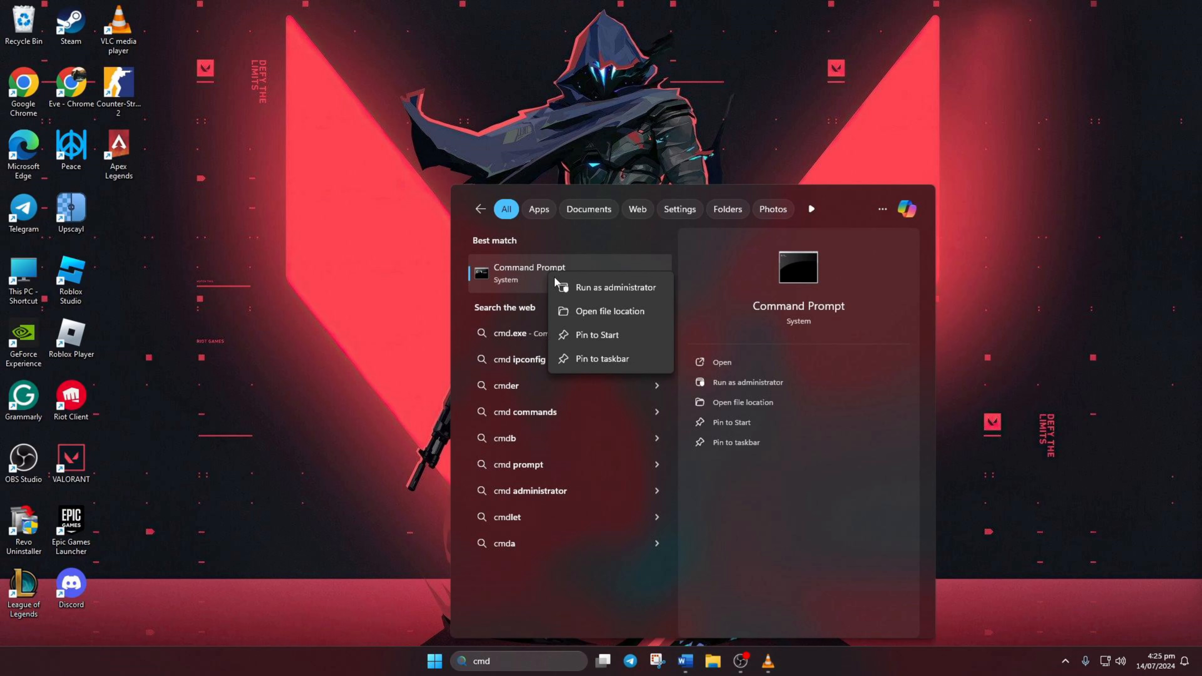
{"action": "left_click", "coordinate": [615, 287]}
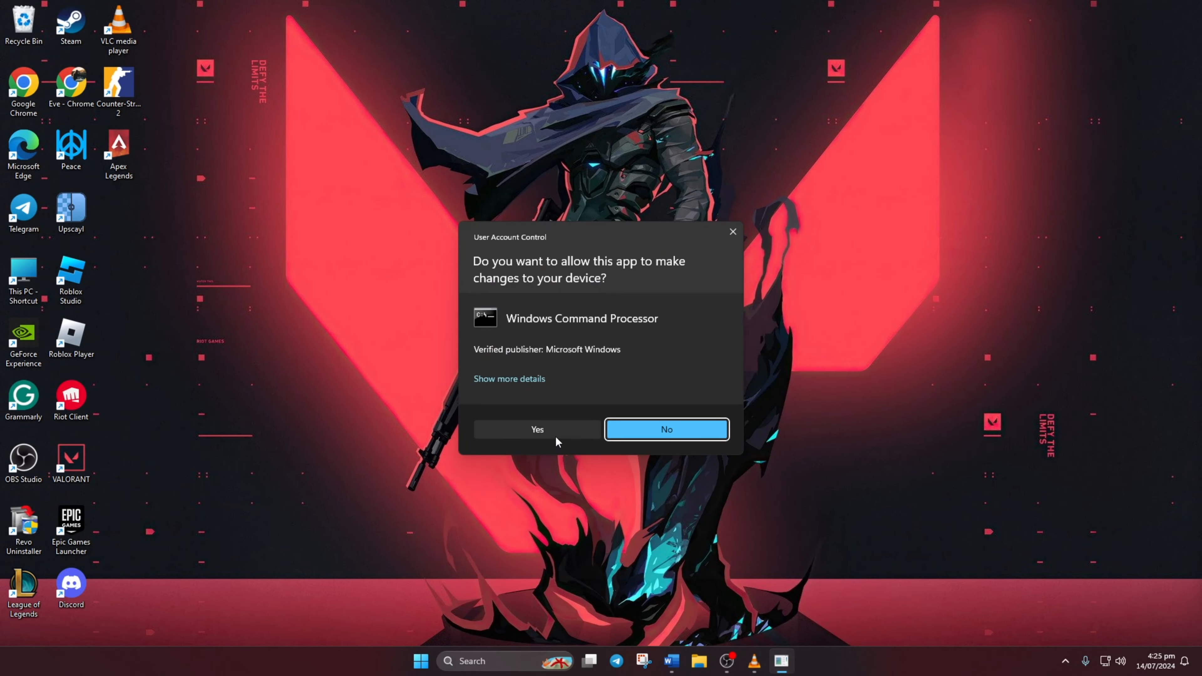
{"action": "left_click", "coordinate": [537, 430]}
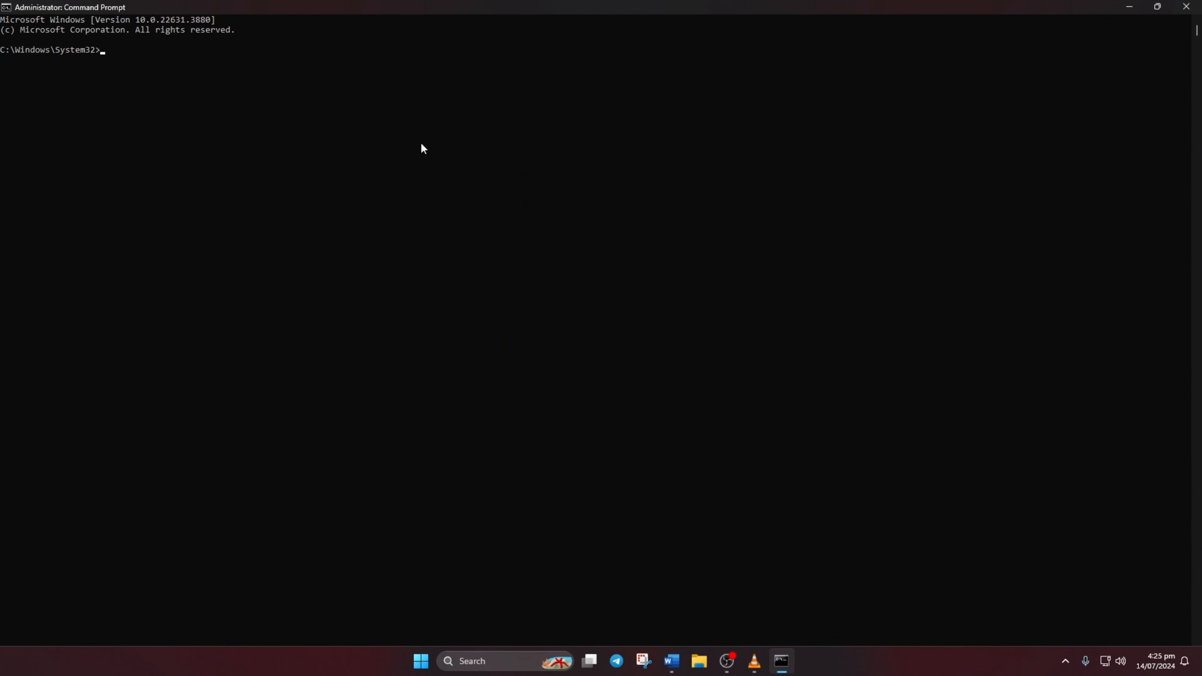
Run netsh winsock reset, ipconfig /flushdns and ipconfig /release then renew
{"action": "type", "text": "netsh w"}
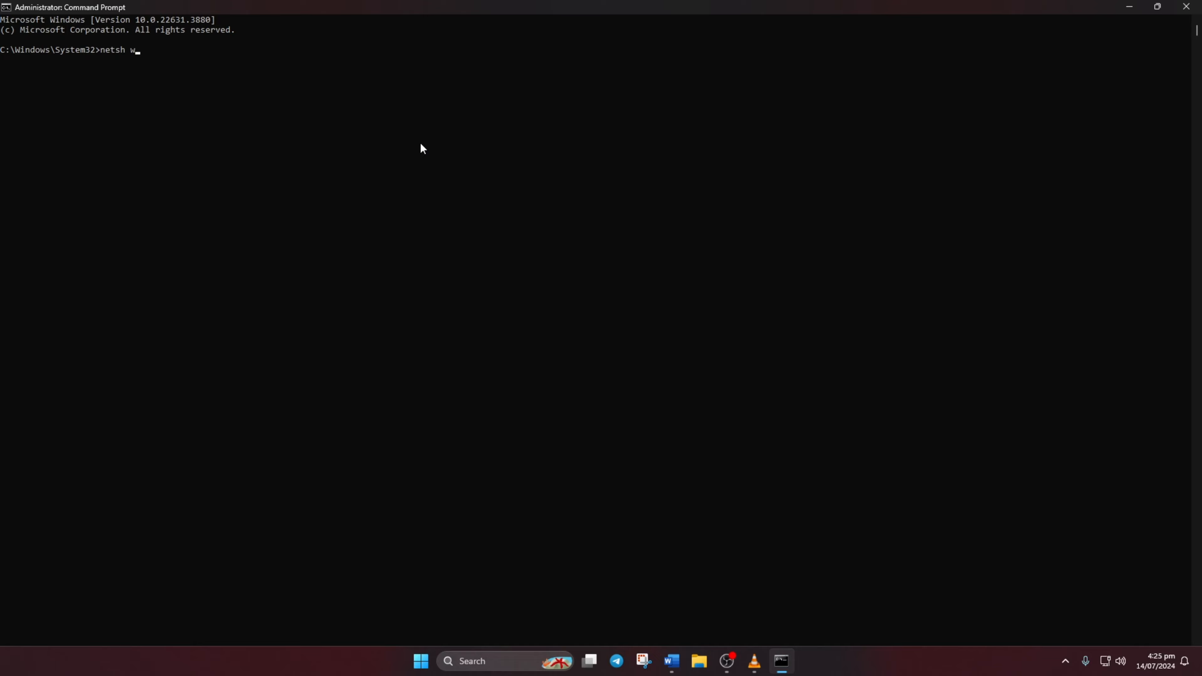
{"action": "type", "text": "insock"}
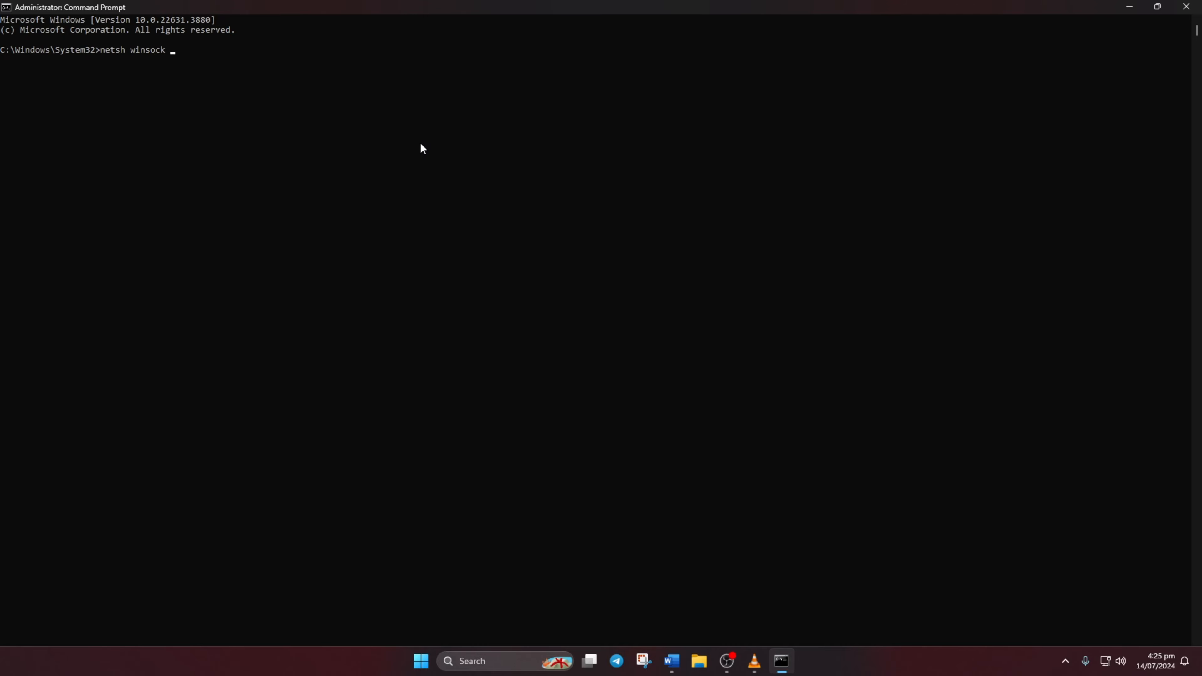
{"action": "type", "text": "reset"}
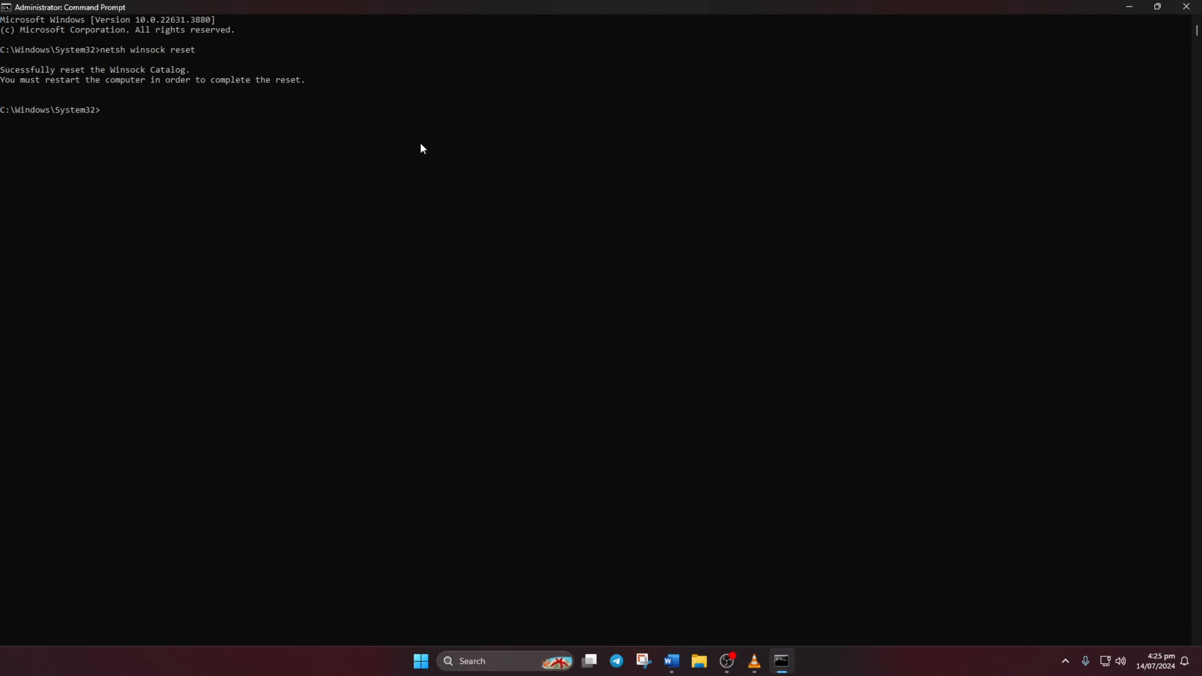
{"action": "type", "text": "ipconfig /flushdns"}
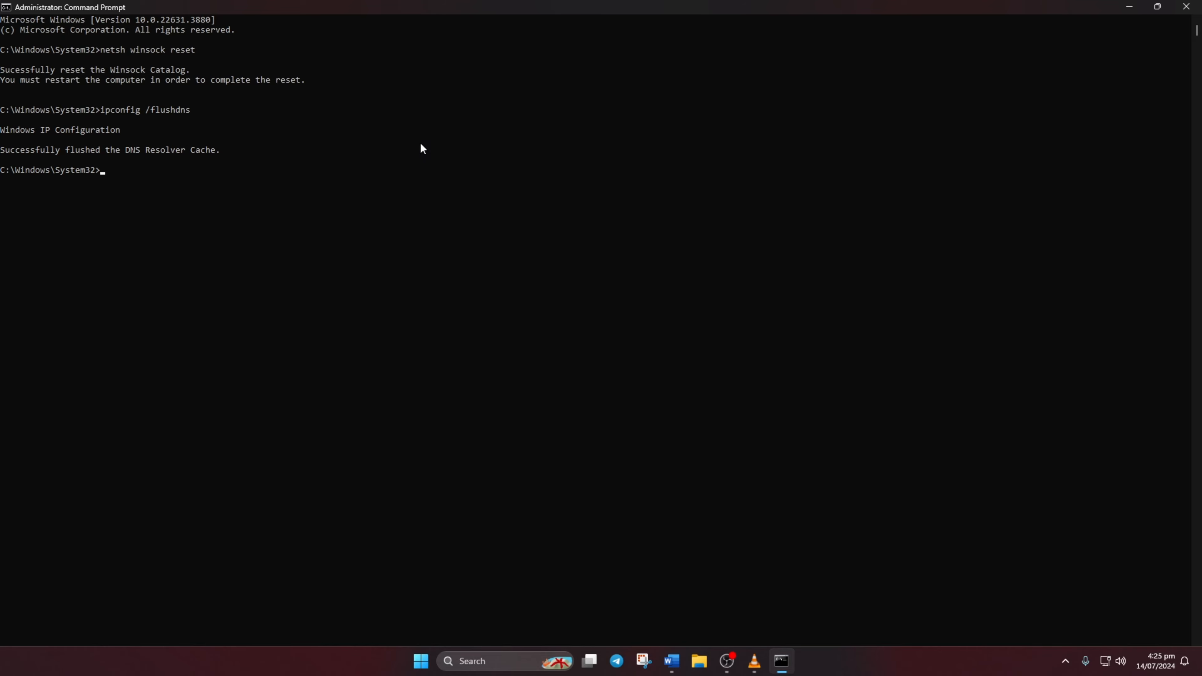
{"action": "type", "text": "ipconfig"}
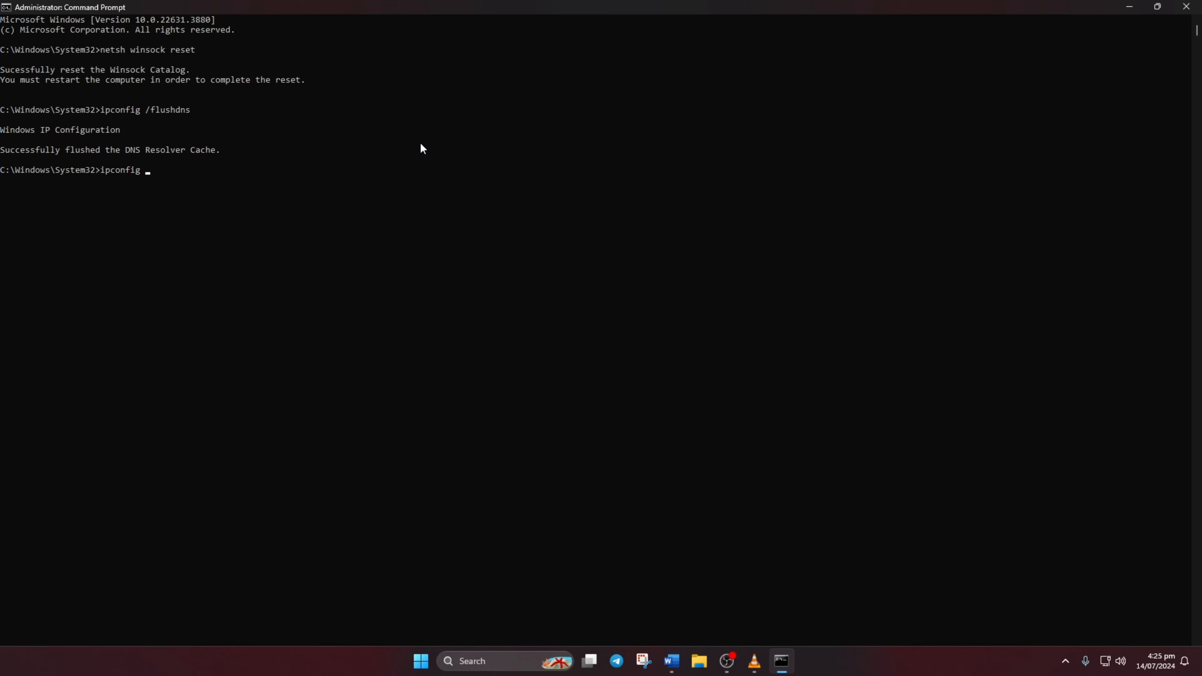
{"action": "type", "text": "/release"}
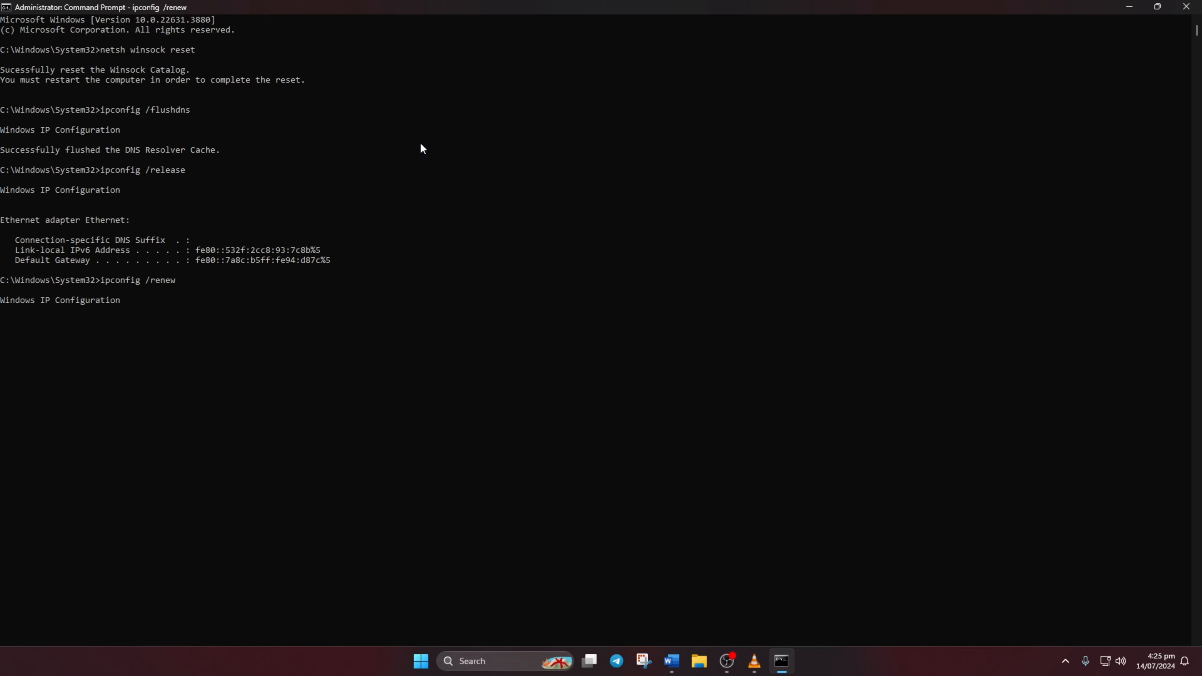
Reset the TCP/IP stack with netsh int ip reset
{"action": "type", "text": "netsh int ip"}
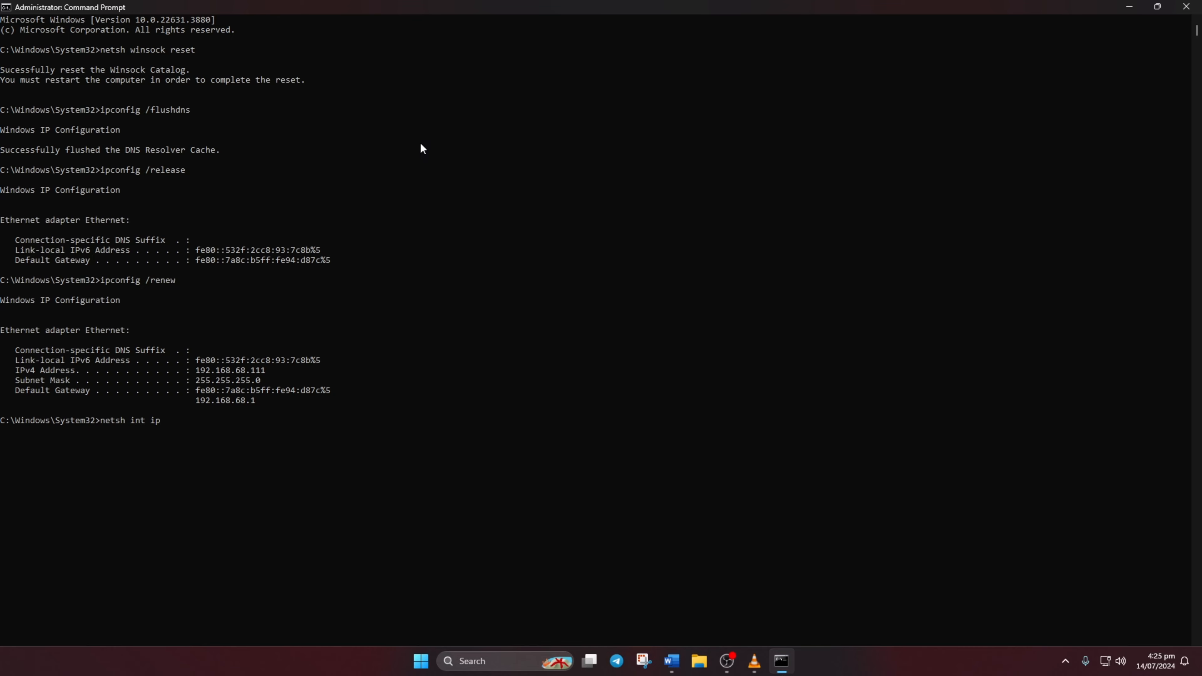
{"action": "type", "text": "reset"}
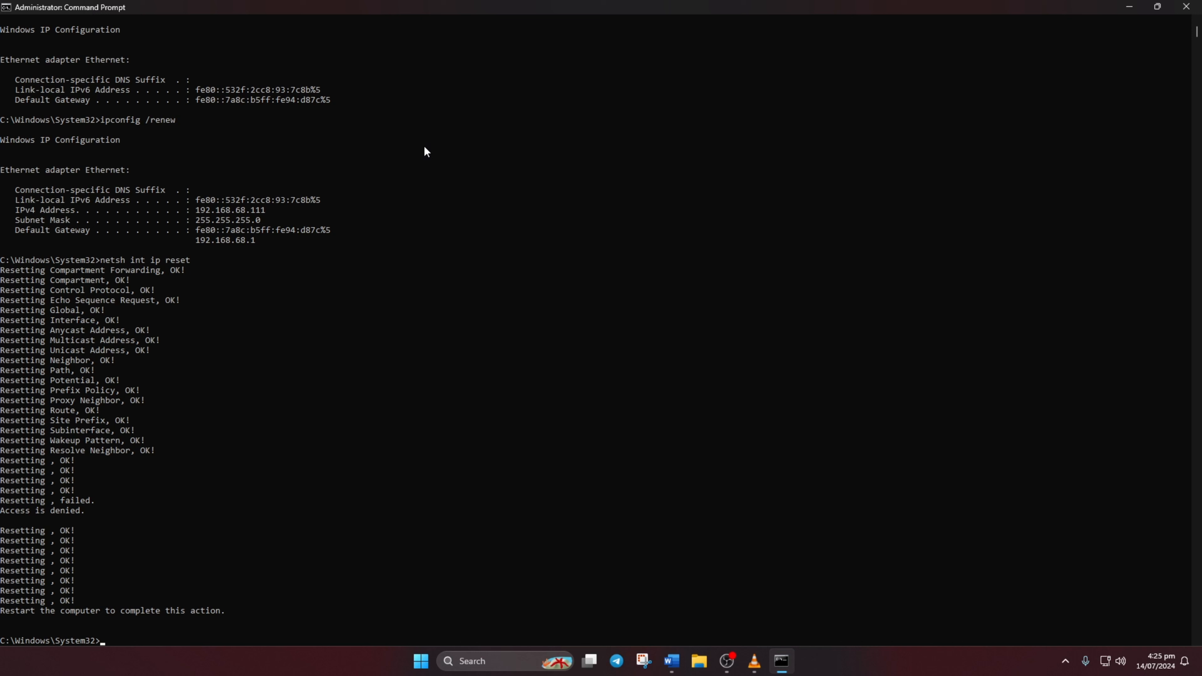
{"action": "mouse_move", "coordinate": [509, 537]}
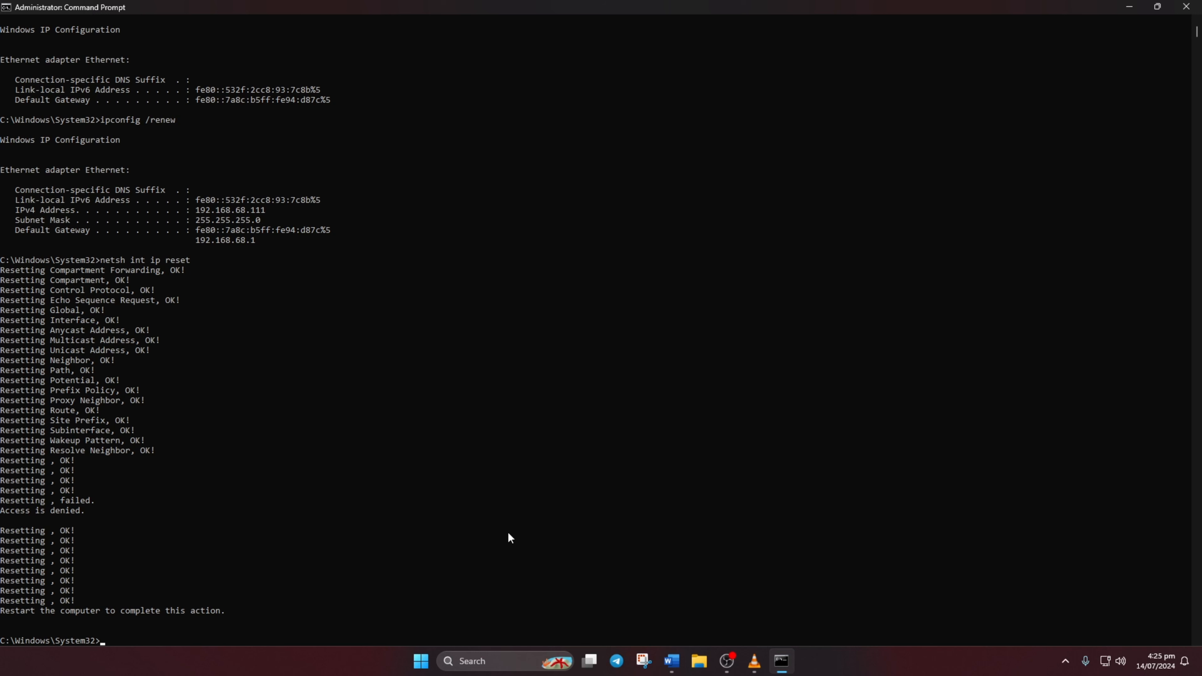
Restart the computer from the Start menu's power options
{"action": "left_click", "coordinate": [420, 661]}
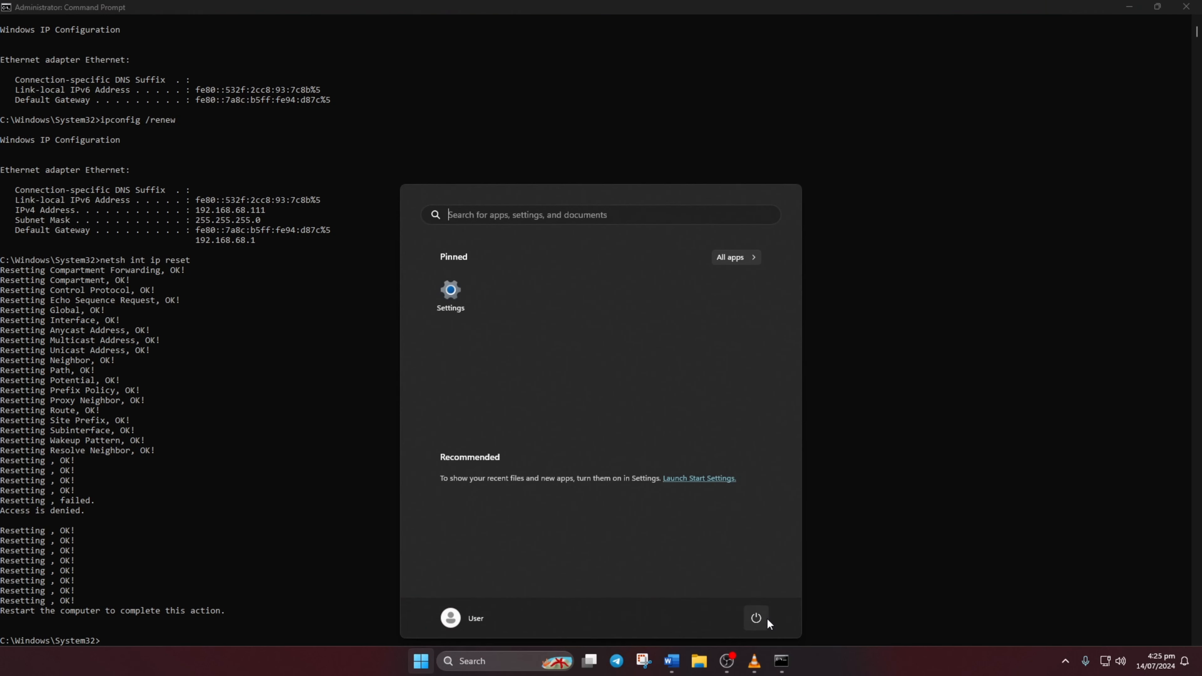
{"action": "left_click", "coordinate": [756, 618]}
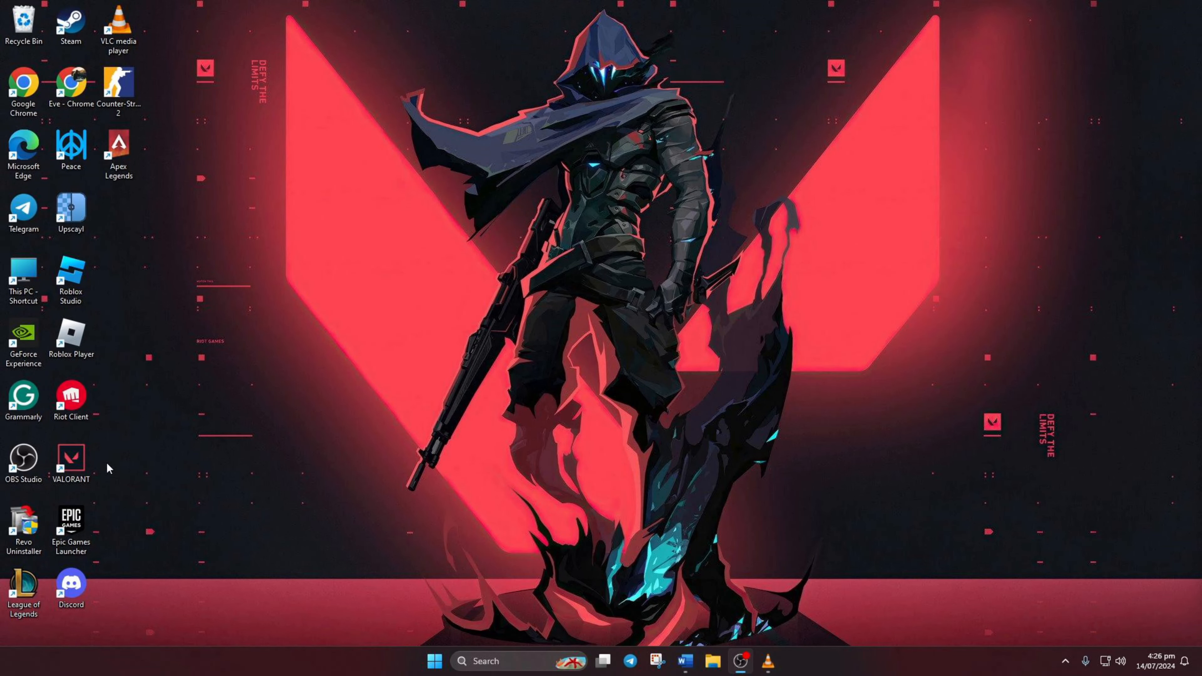
Run the VALORANT desktop shortcut as administrator so the game loads
{"action": "left_click", "coordinate": [69, 460]}
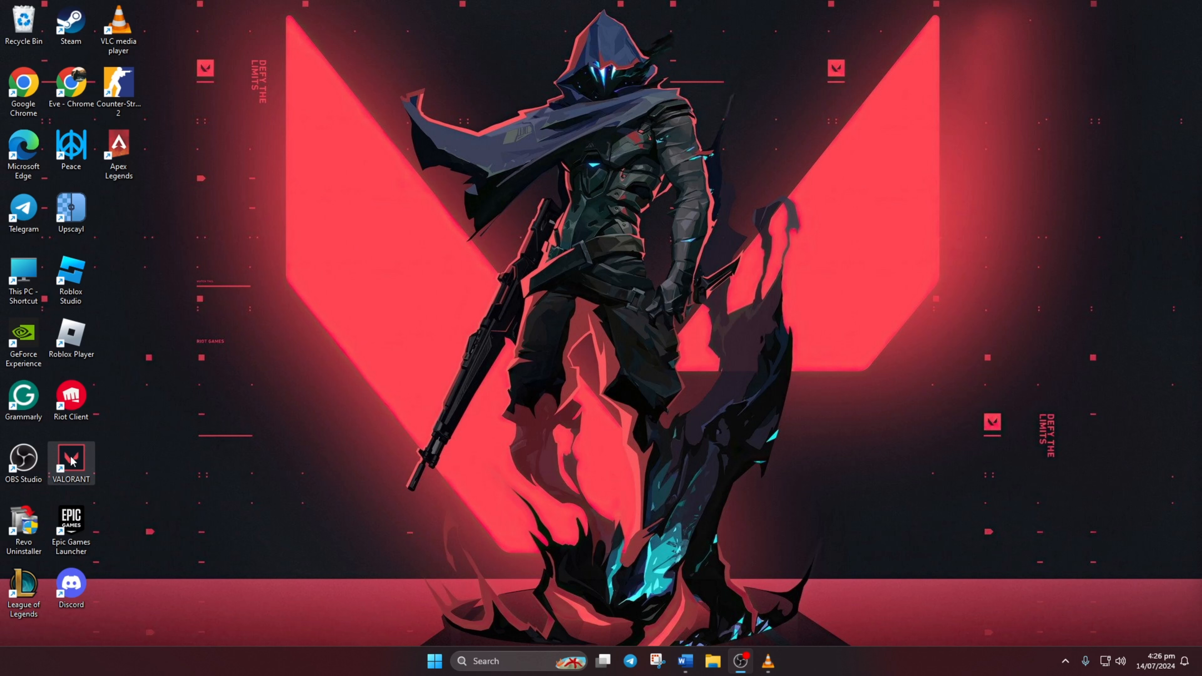
{"action": "right_click", "coordinate": [71, 462]}
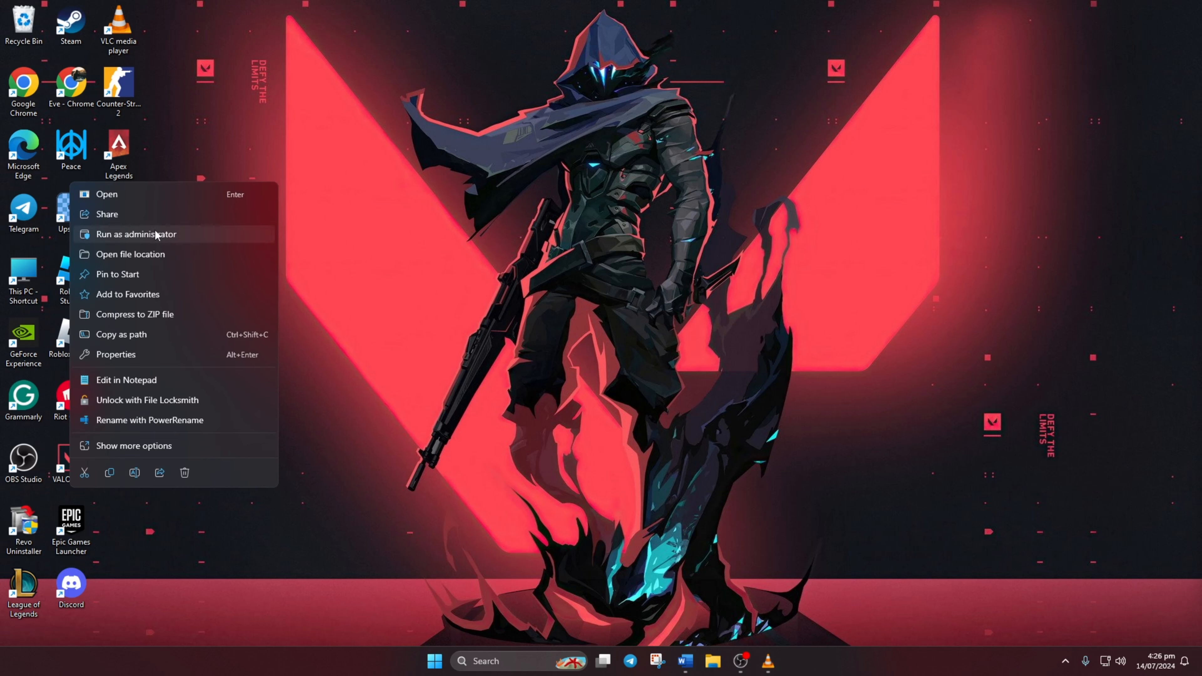
{"action": "left_click", "coordinate": [136, 233]}
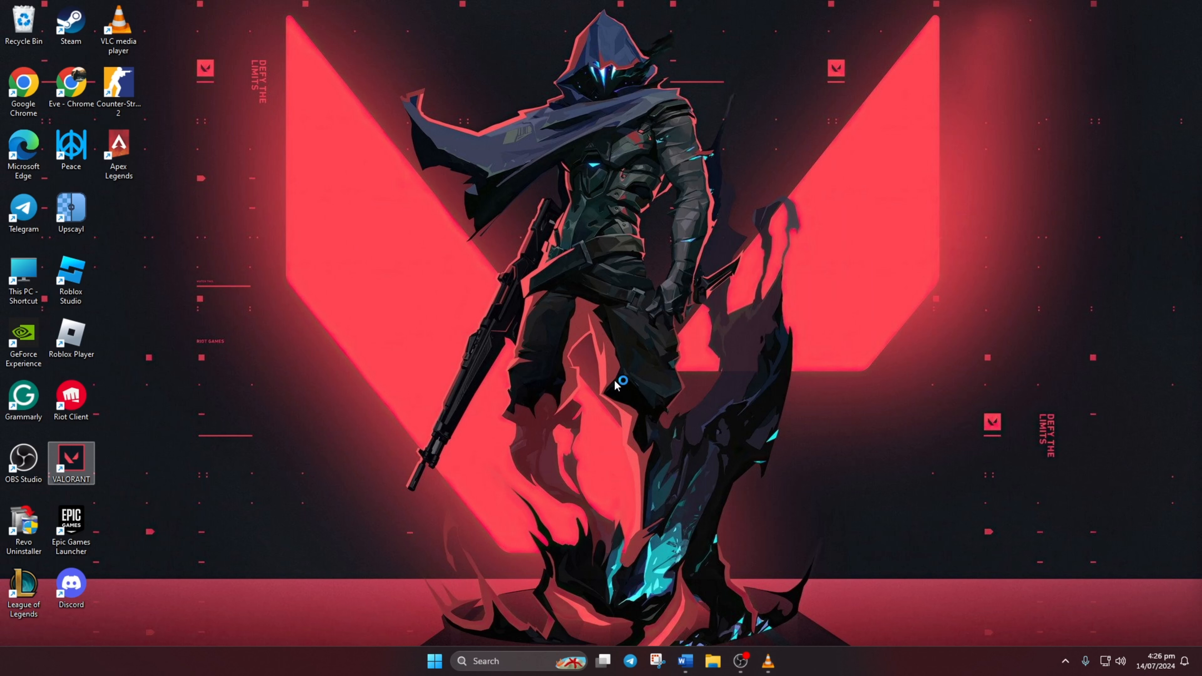
{"action": "double_click", "coordinate": [69, 463]}
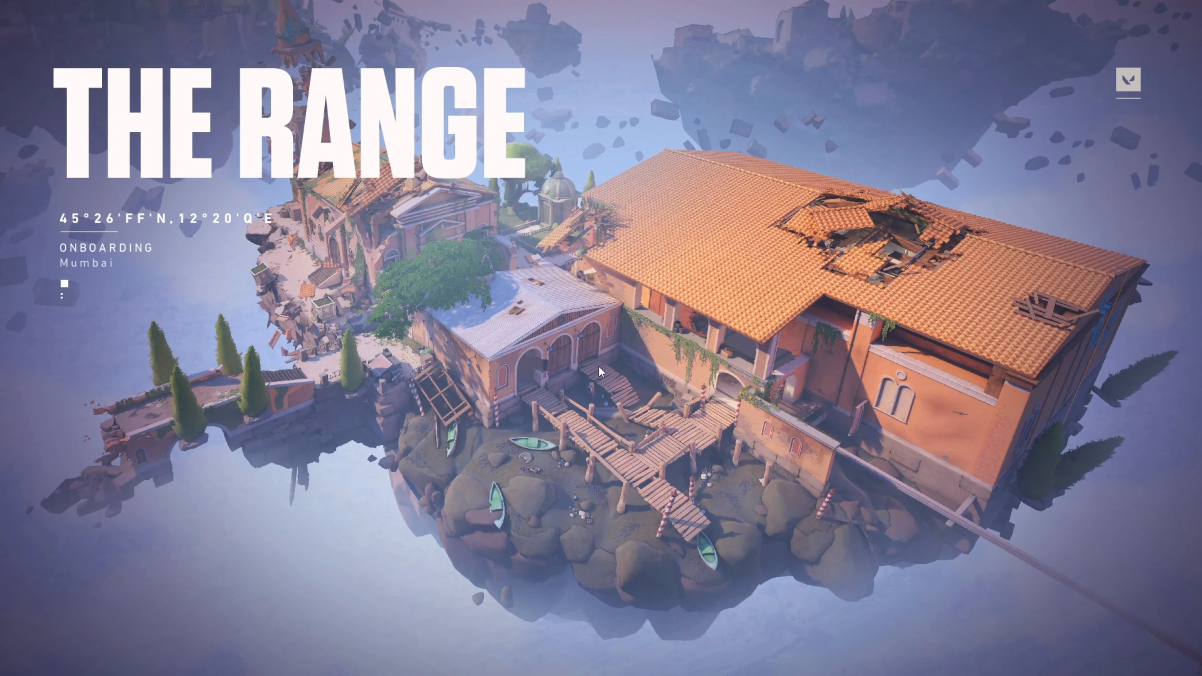